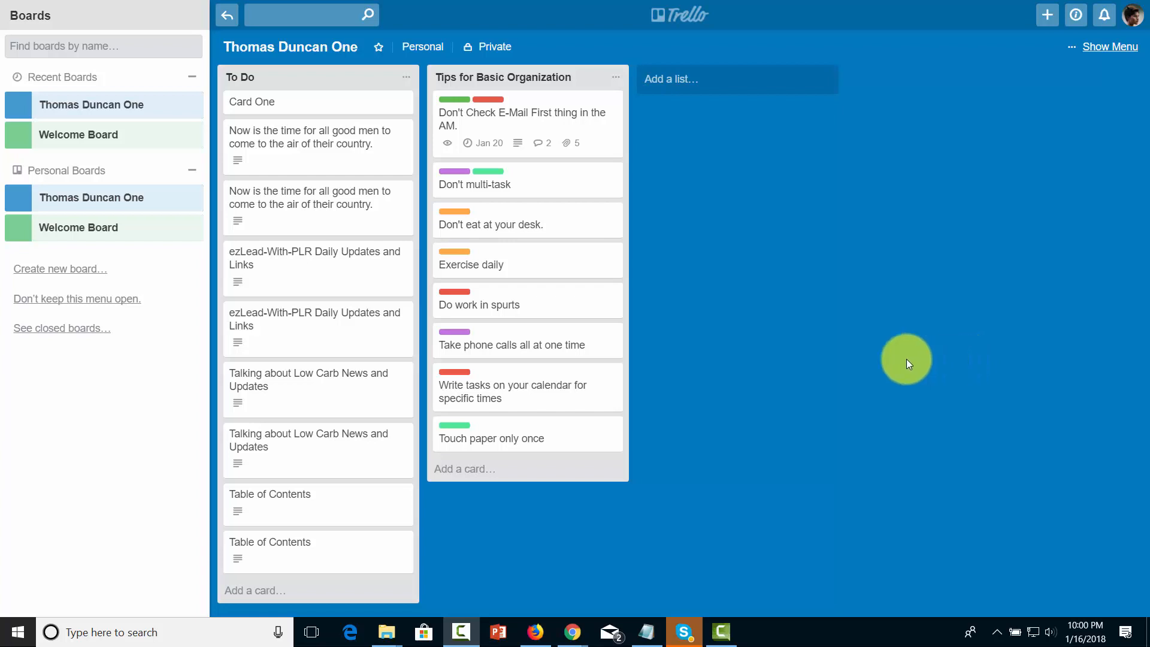
mouse_move(936, 376)
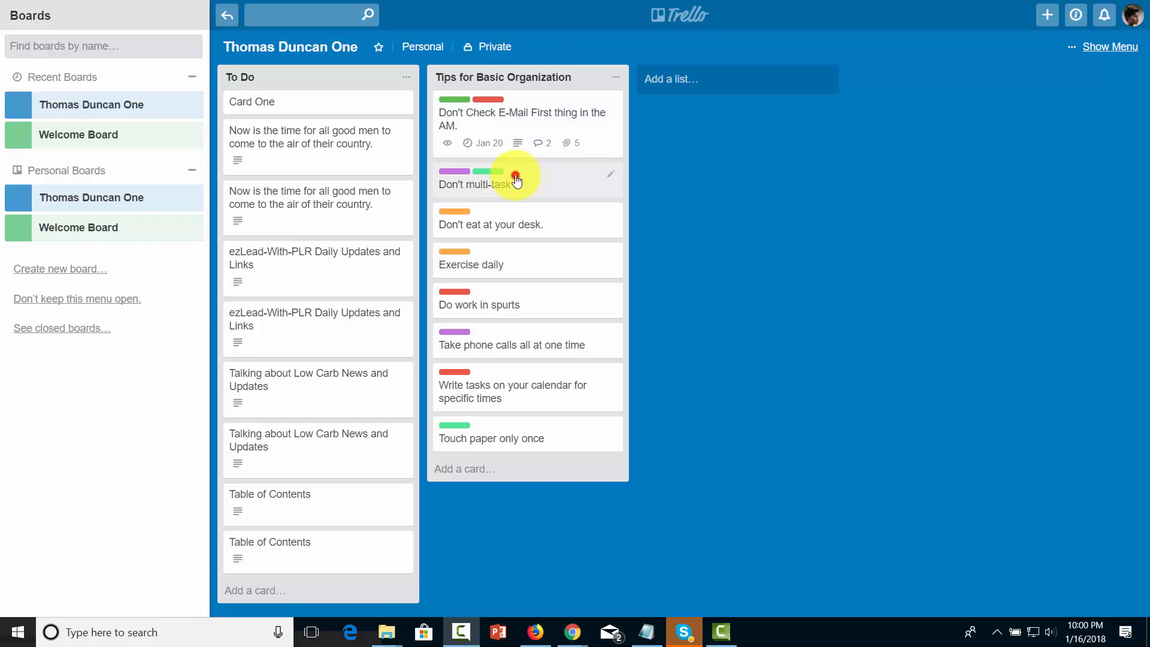
Step: Add a checklist titled 'Master the Art of Multi-Tasking' to the Don't multi-task card
left_click(478, 185)
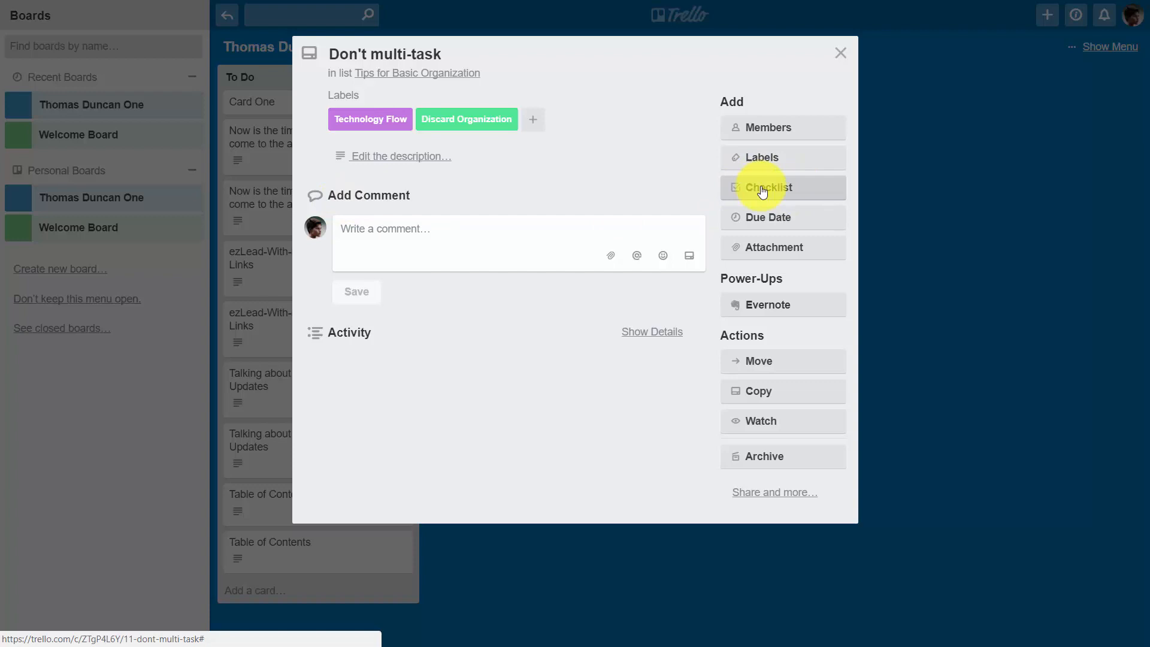
left_click(769, 187)
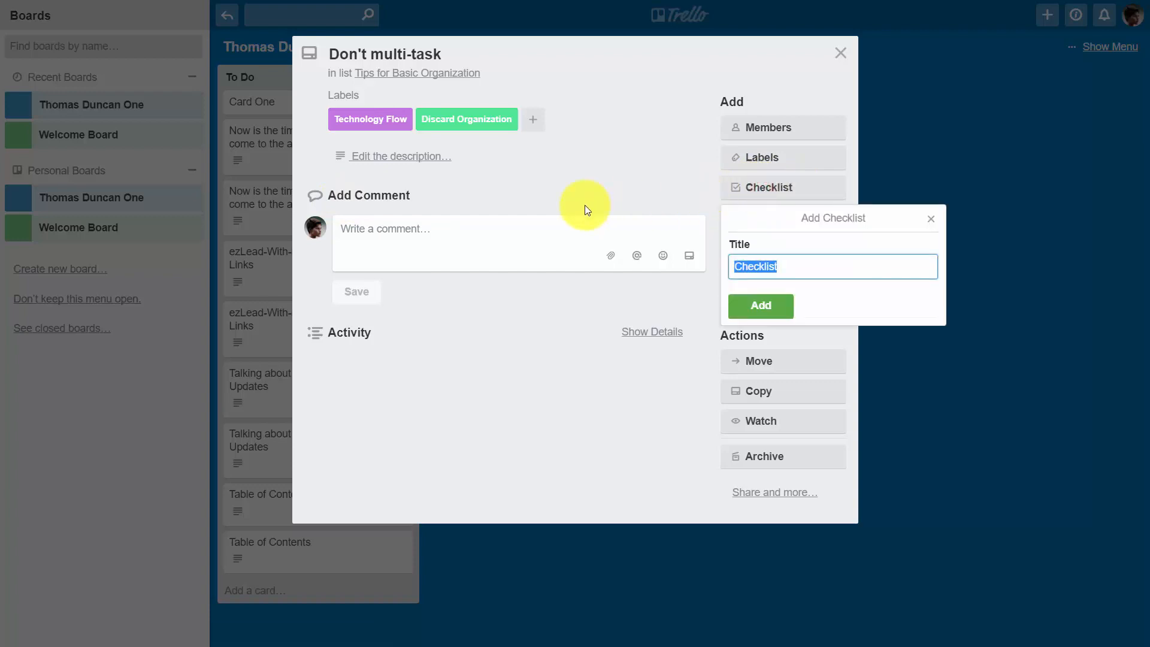
type("Master the Art of Multi-Tasking")
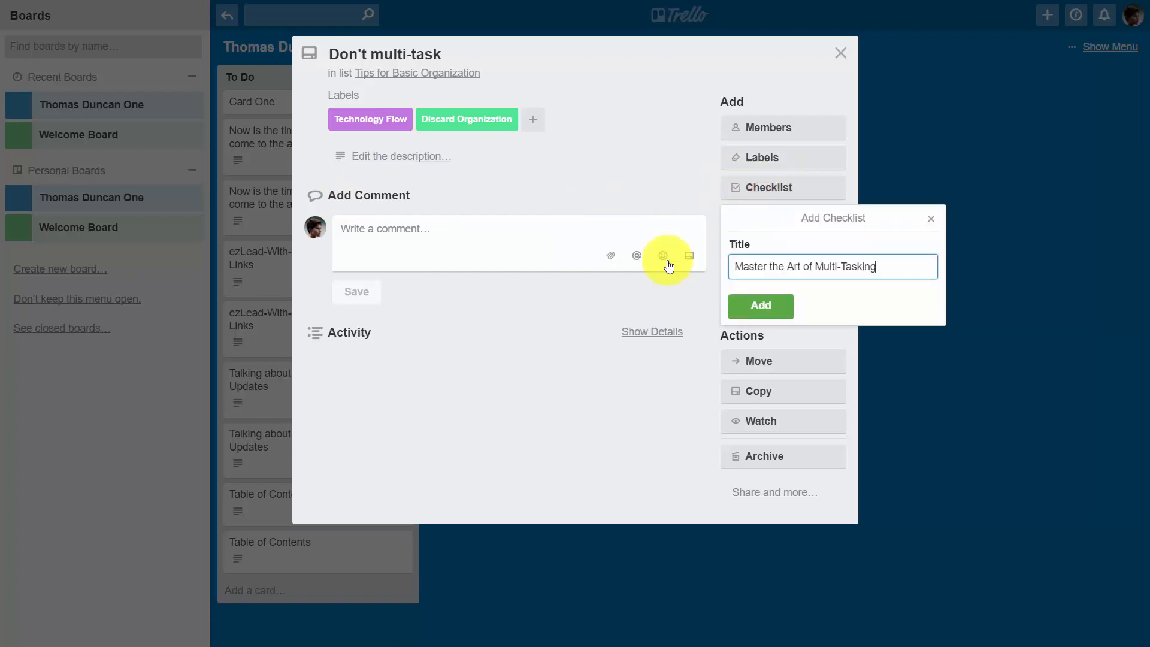
left_click(760, 306)
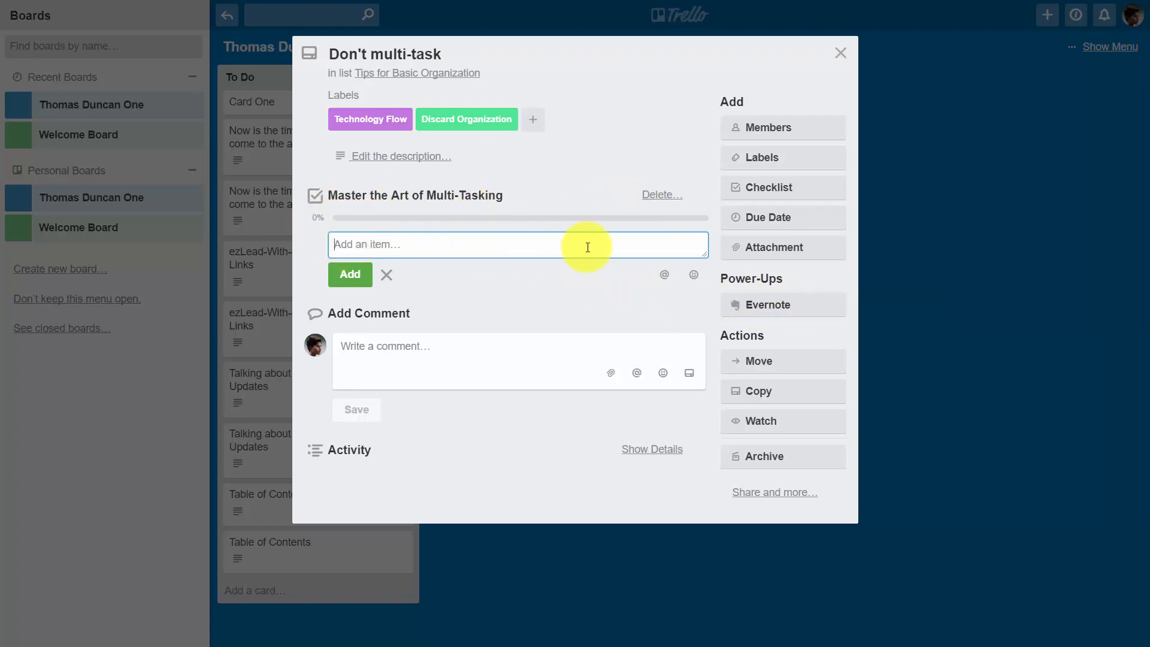
mouse_move(473, 240)
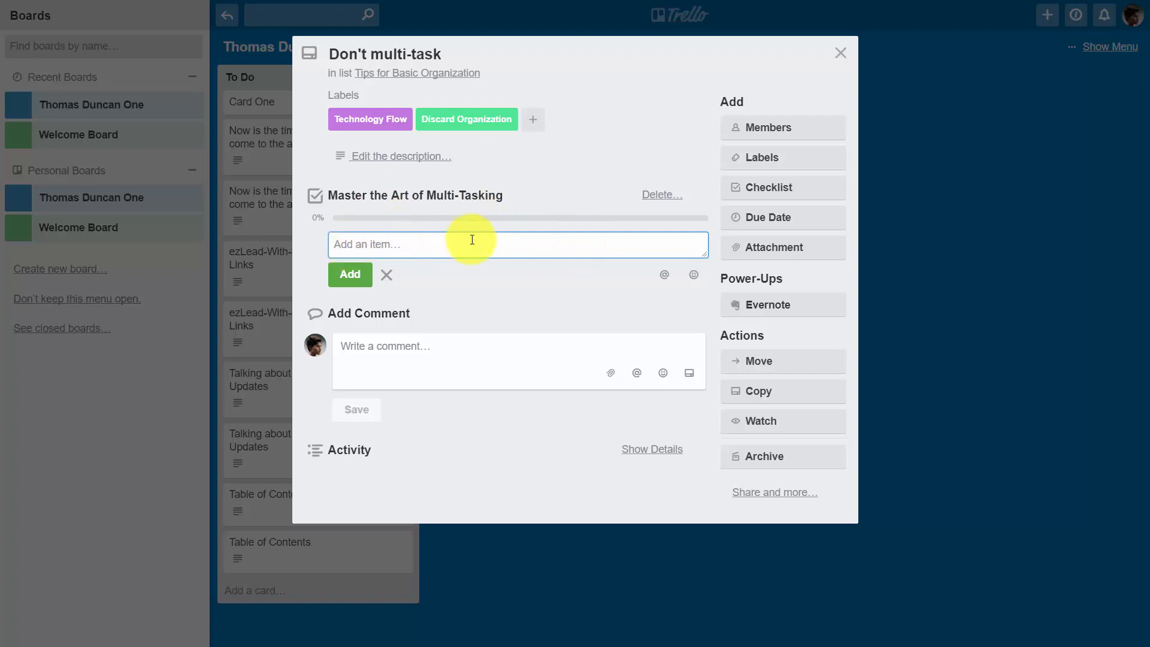
mouse_move(497, 243)
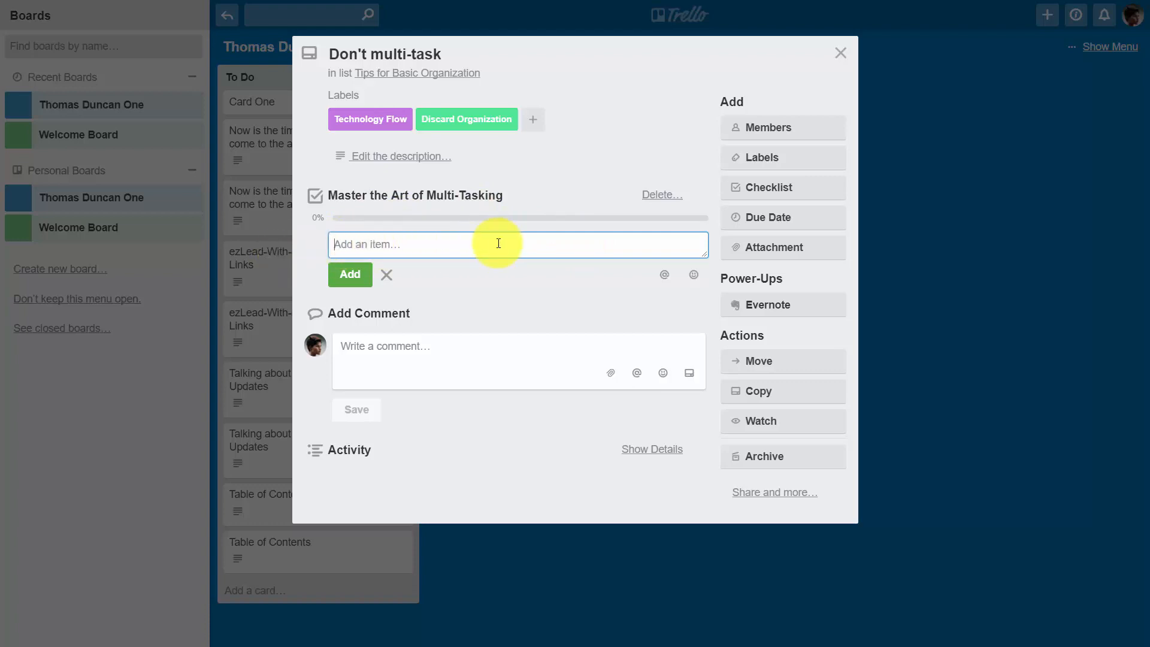
mouse_move(409, 242)
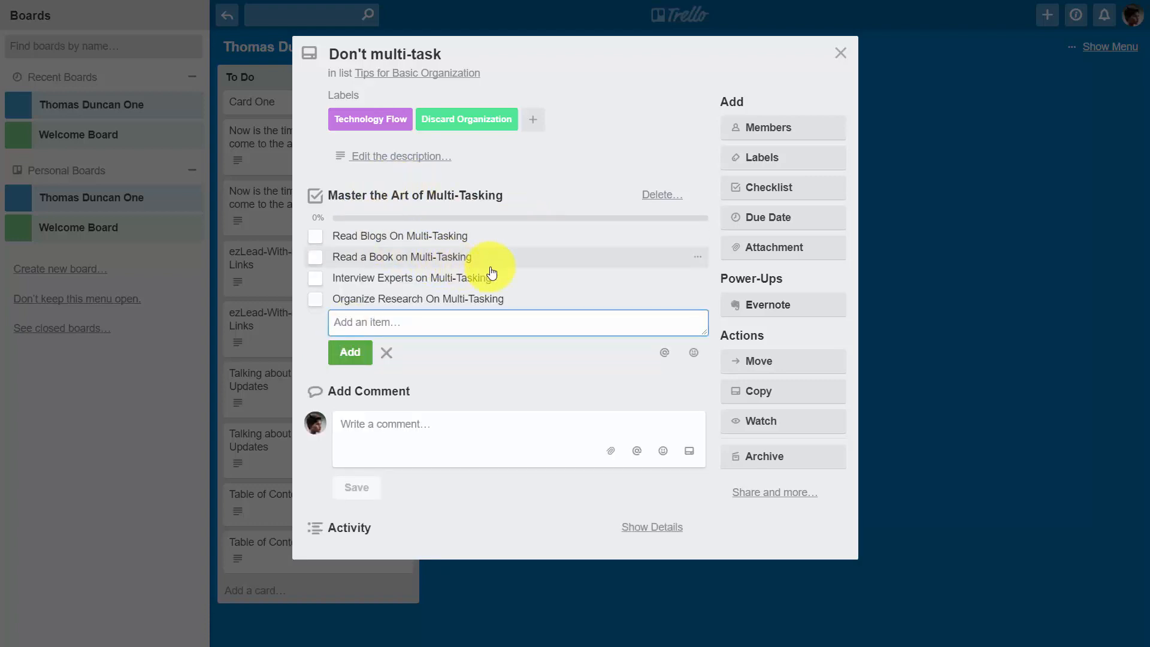
mouse_move(673, 266)
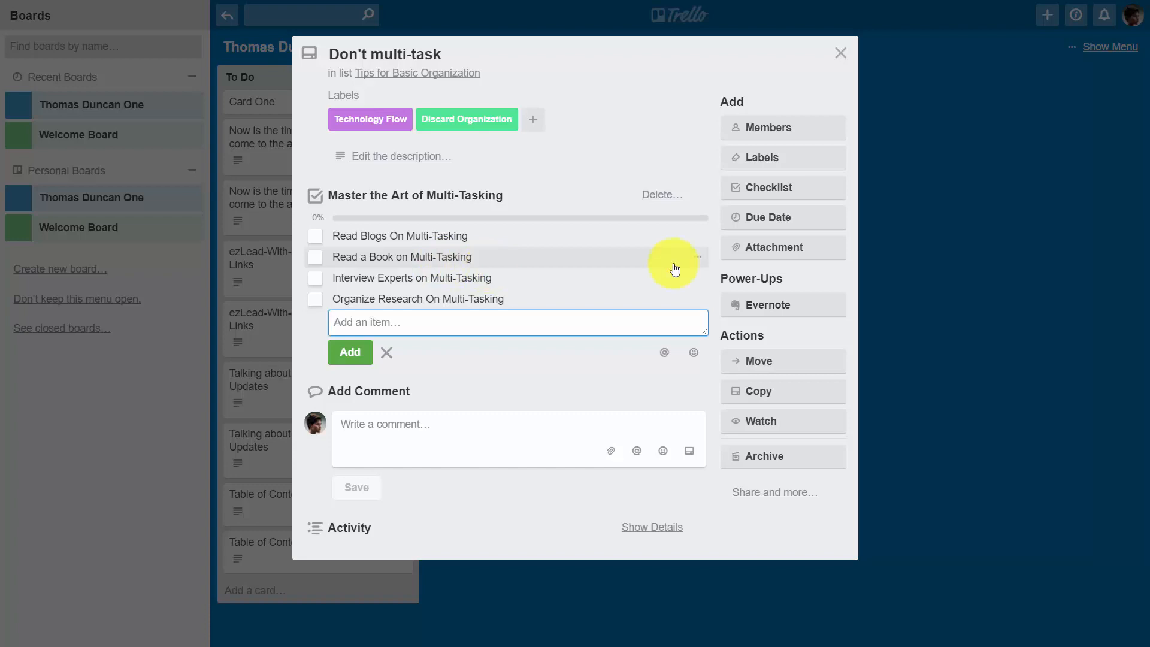
mouse_move(695, 241)
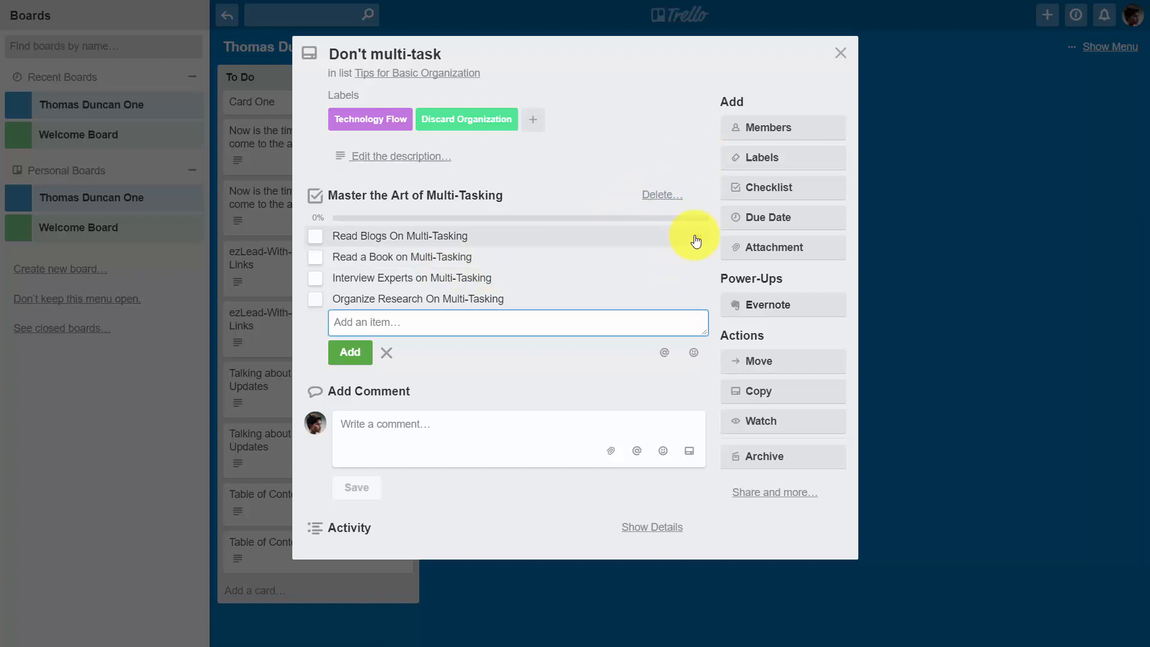
mouse_move(697, 240)
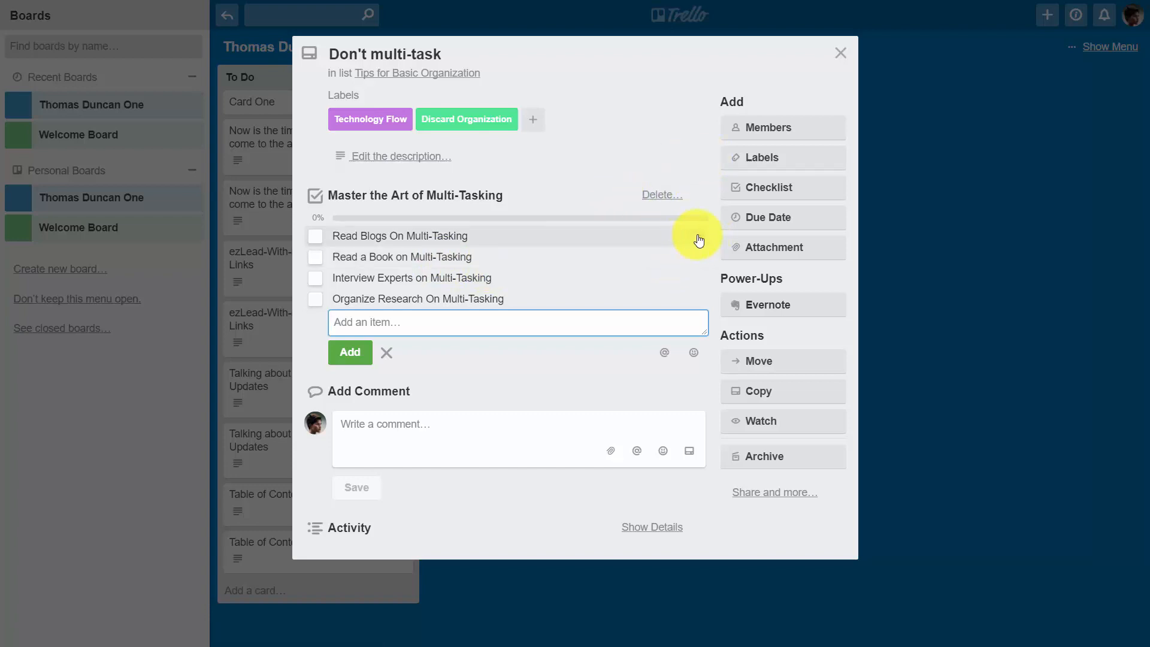
left_click(697, 236)
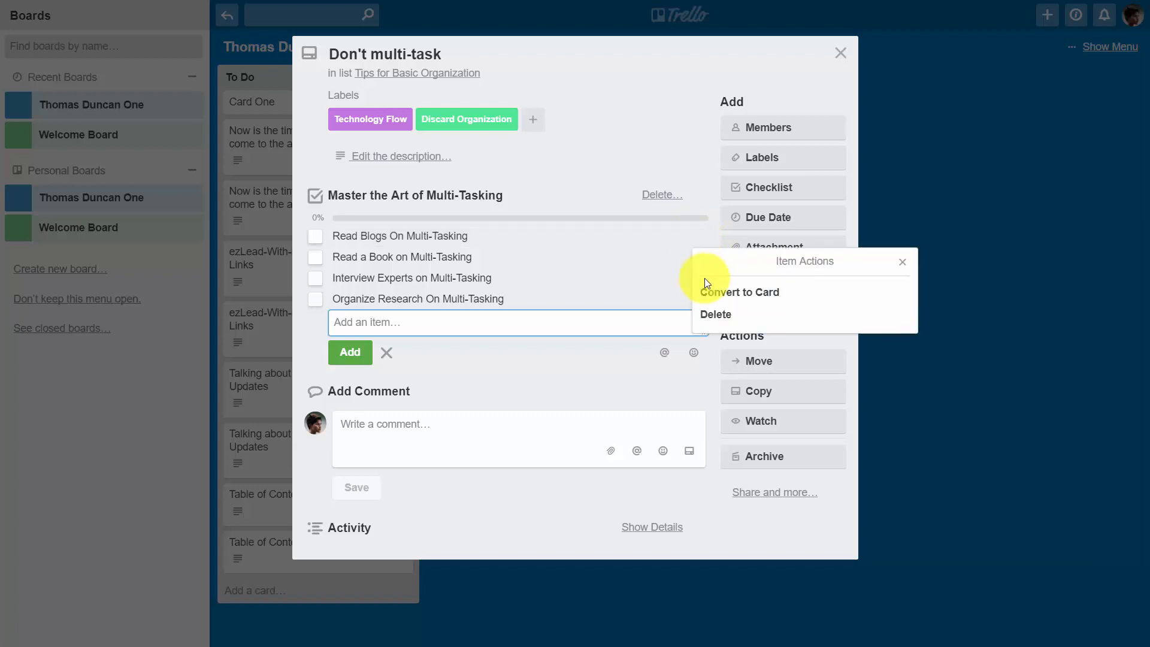
mouse_move(715, 292)
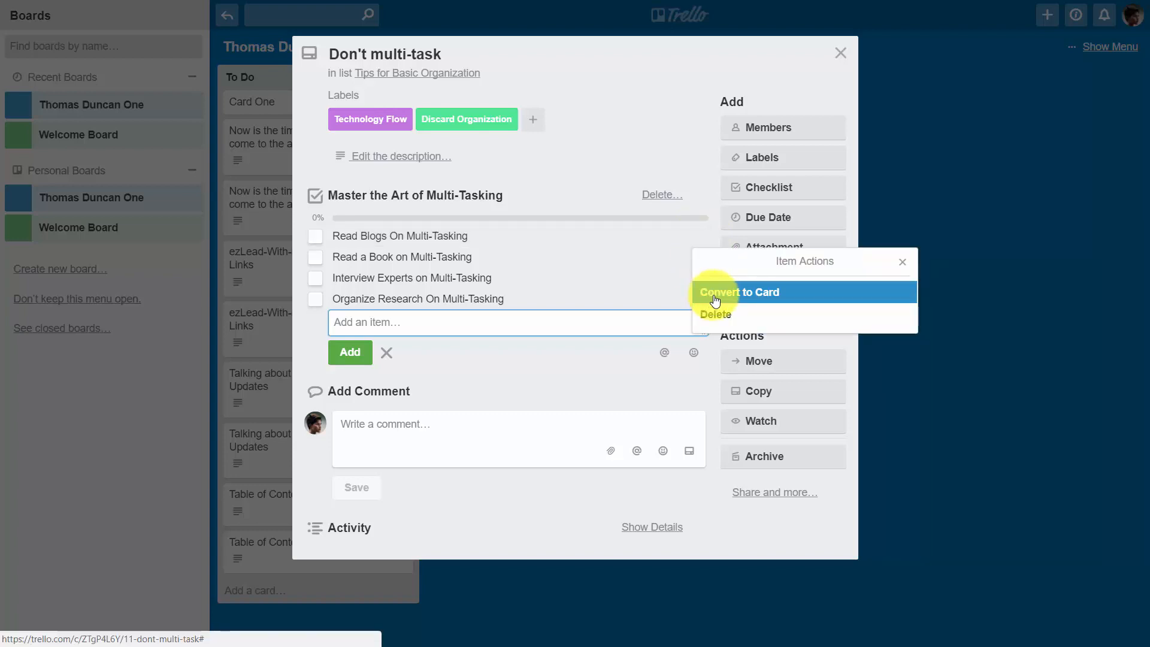
mouse_move(715, 314)
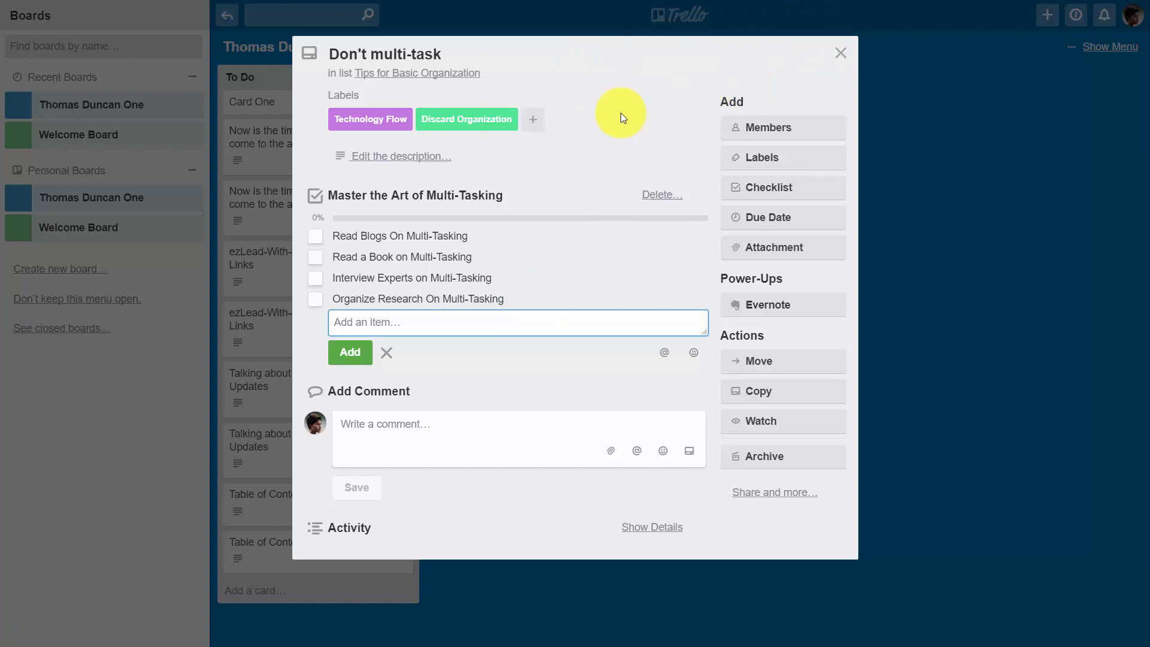
mouse_move(812, 78)
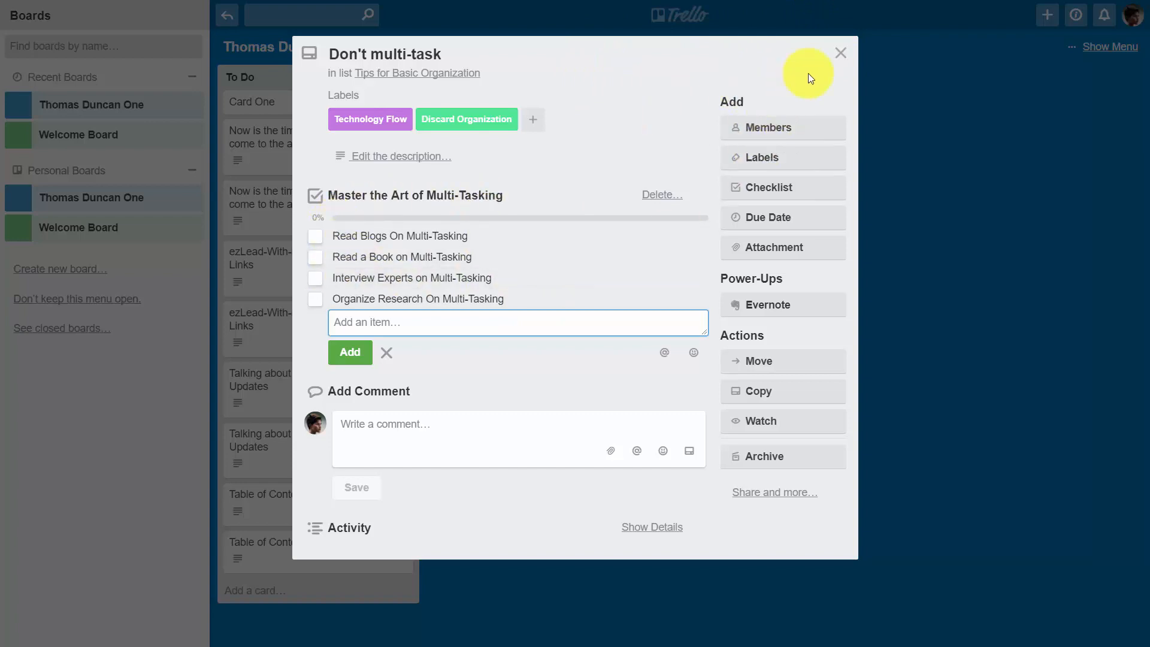
Step: Close the card to see its 0/4 checklist badge on the board
left_click(842, 53)
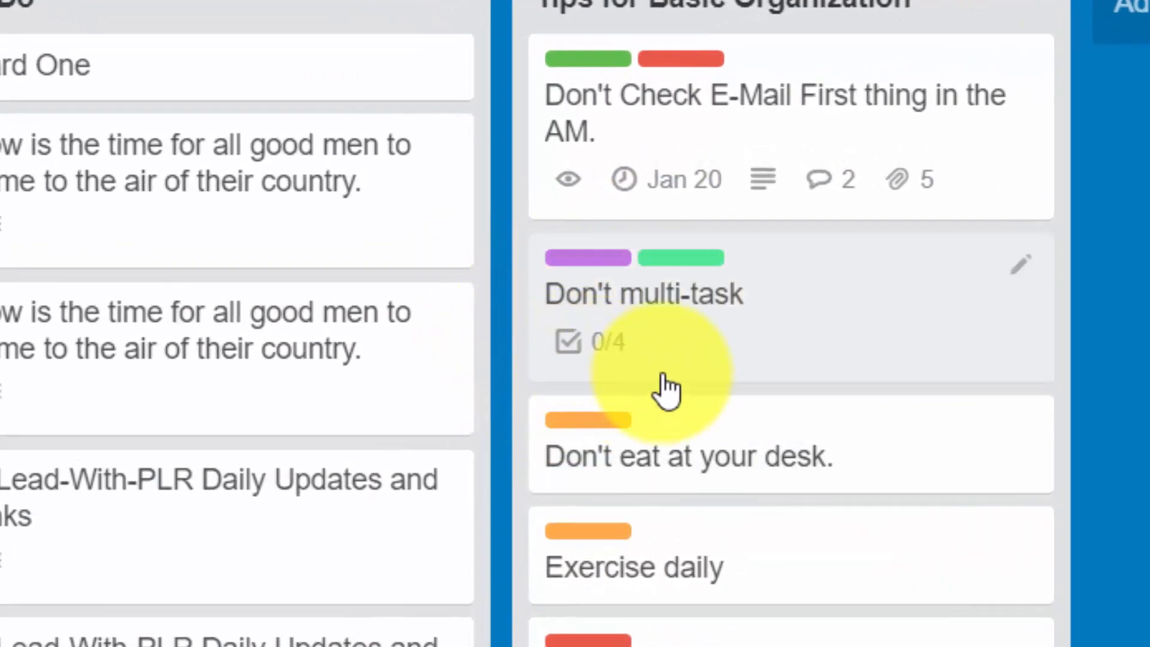
mouse_move(623, 360)
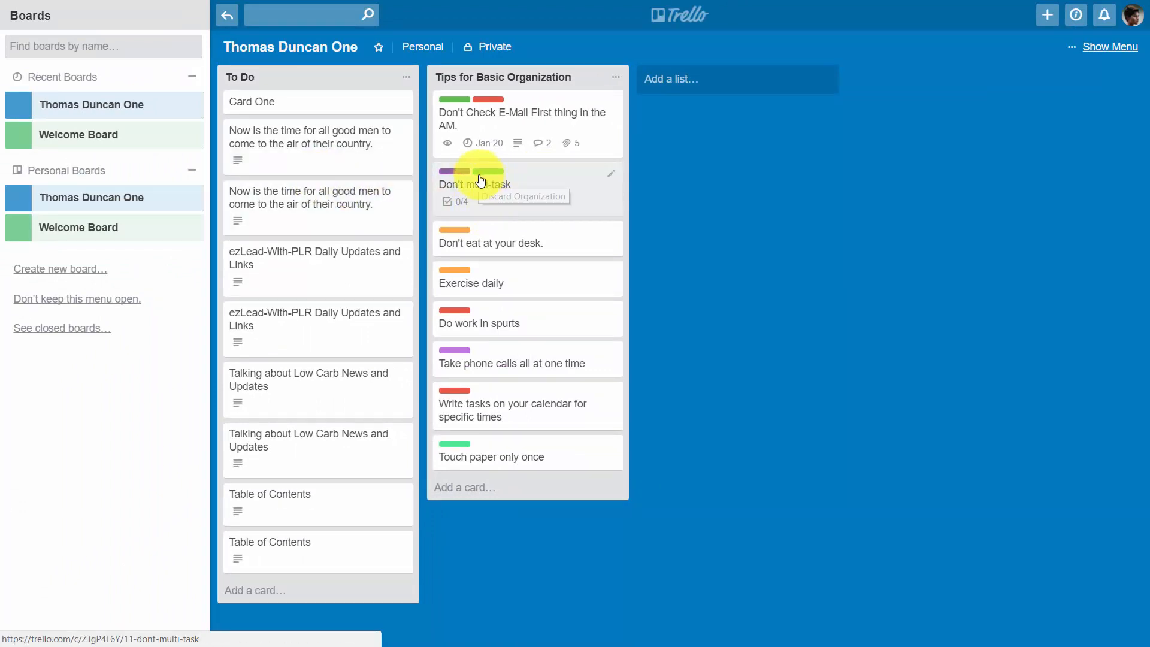
Step: Check off Read Blogs, Read a Book, Interview Experts and Organize Research on the Don't multi-task card
left_click(476, 184)
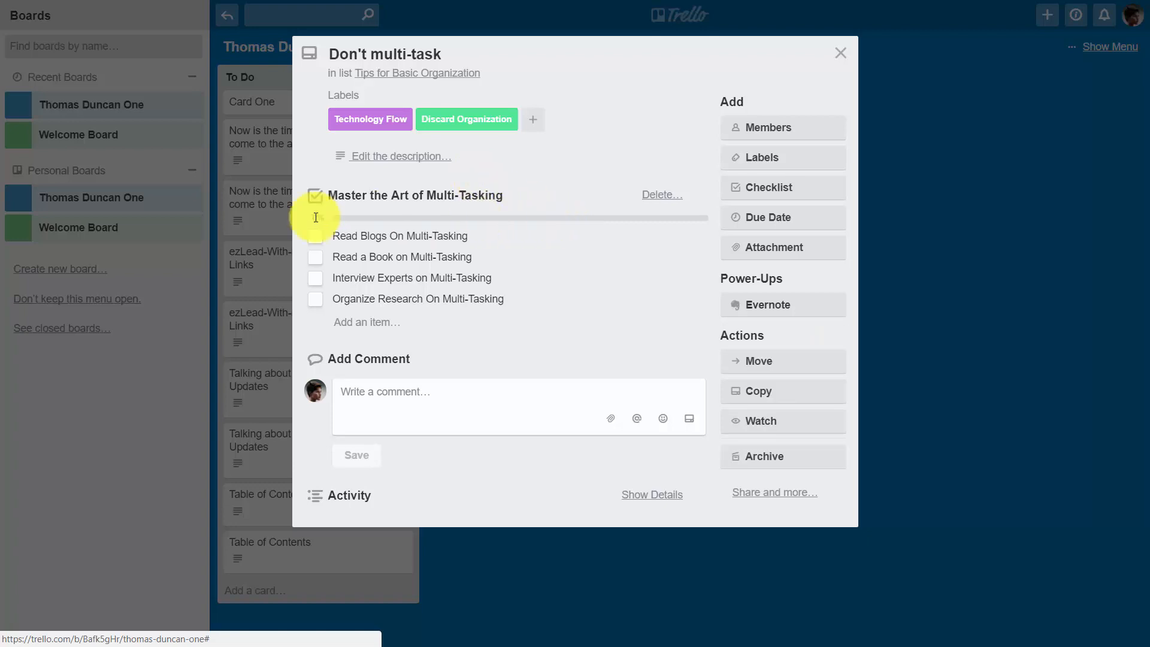
left_click(315, 237)
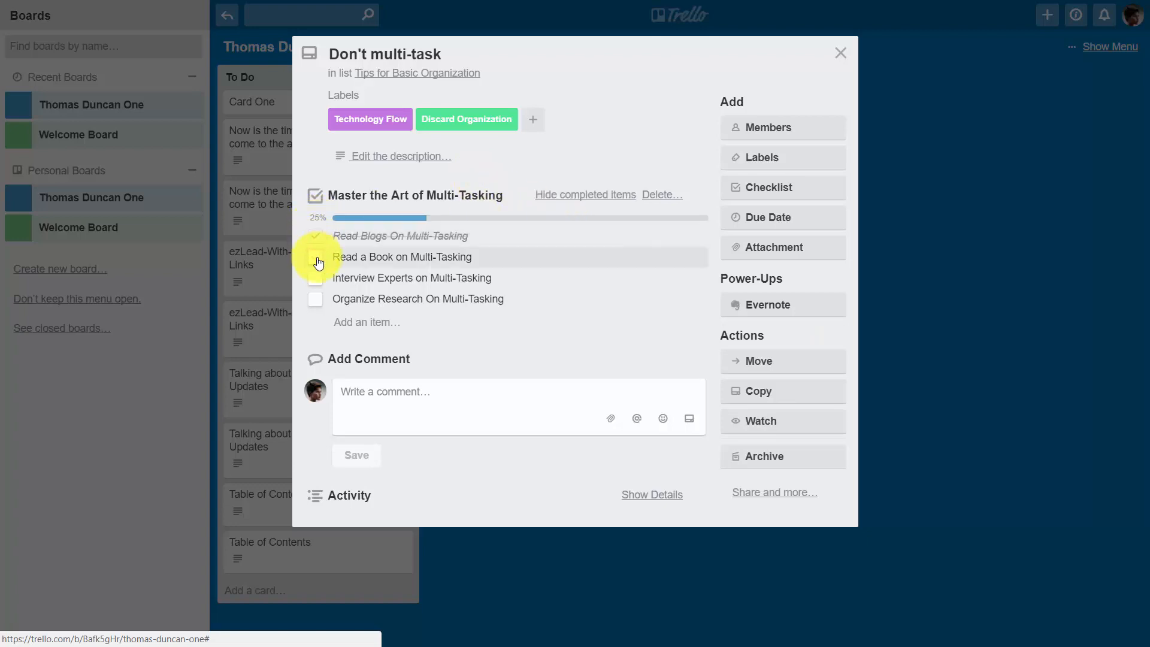
left_click(315, 257)
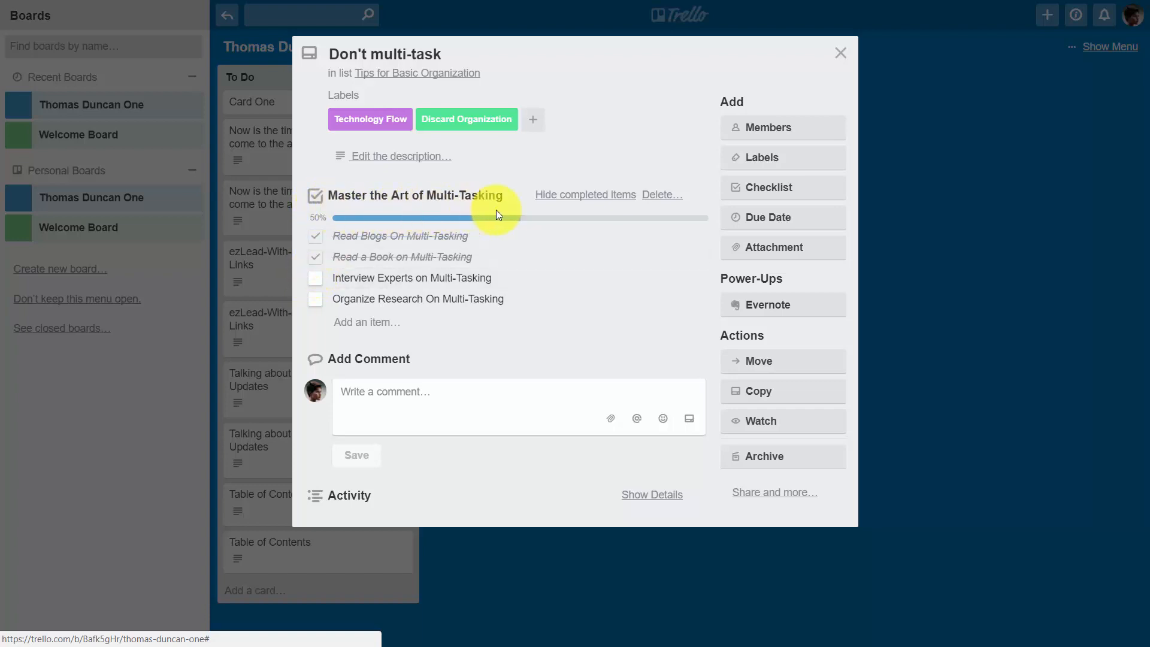
mouse_move(598, 236)
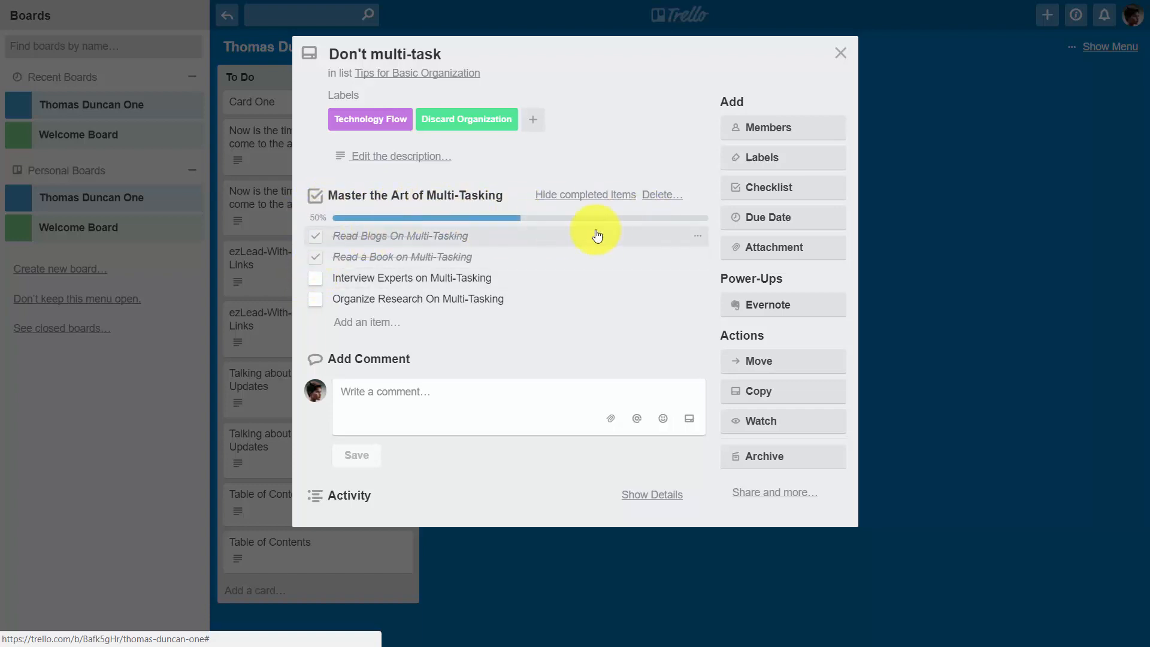
mouse_move(453, 268)
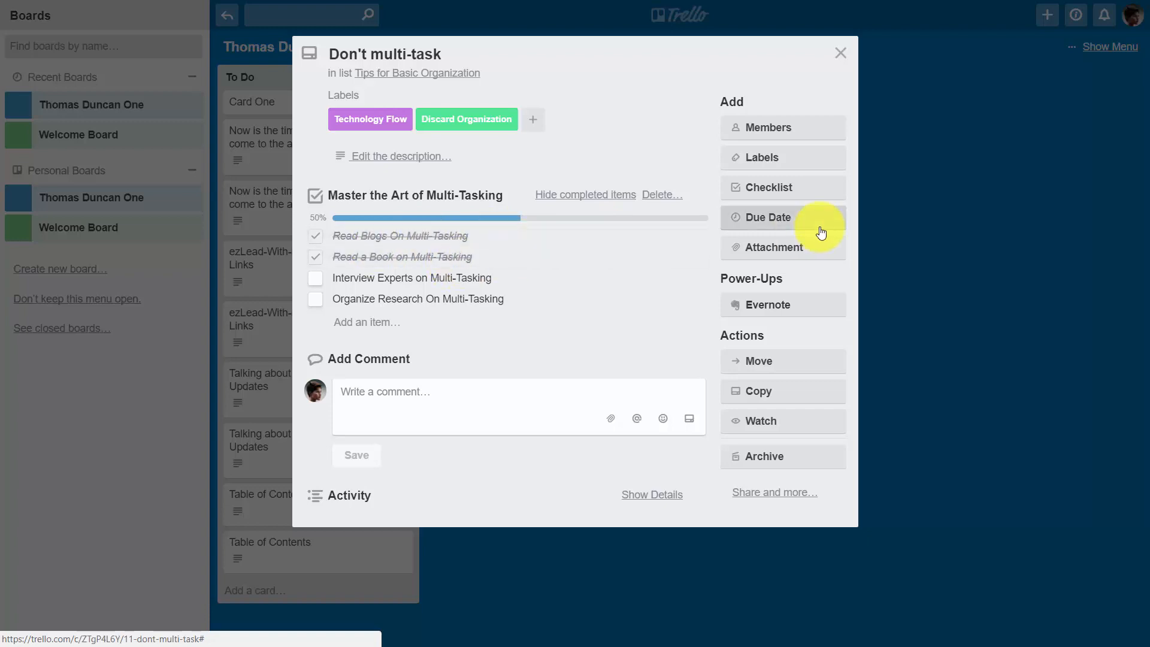
mouse_move(528, 66)
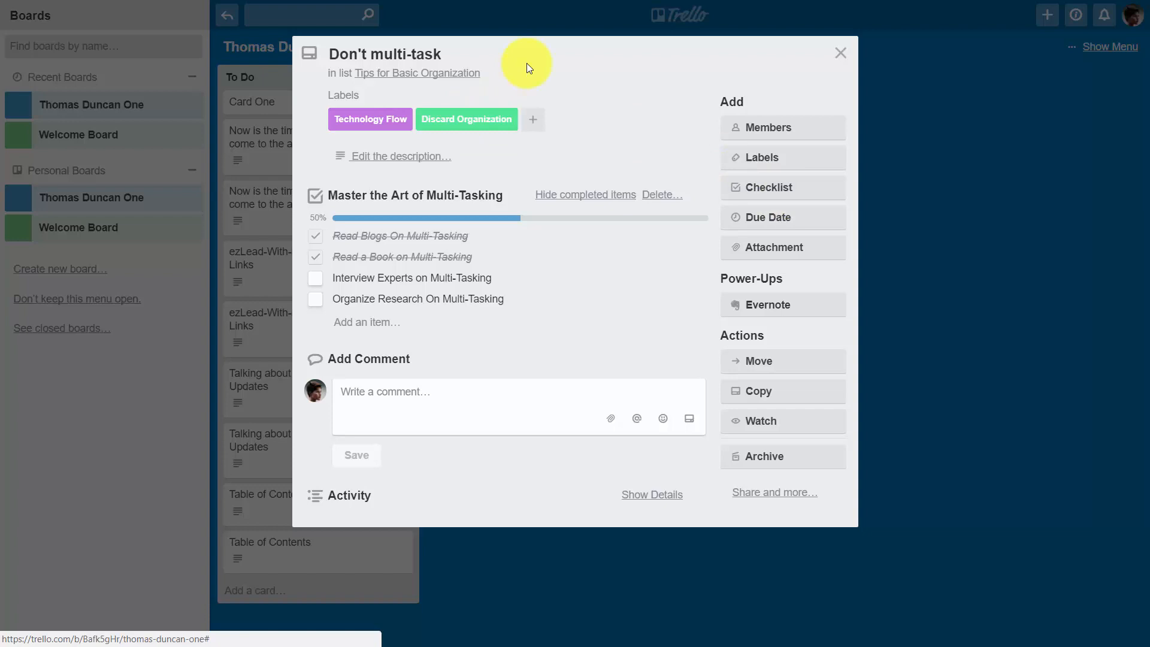
mouse_move(490, 192)
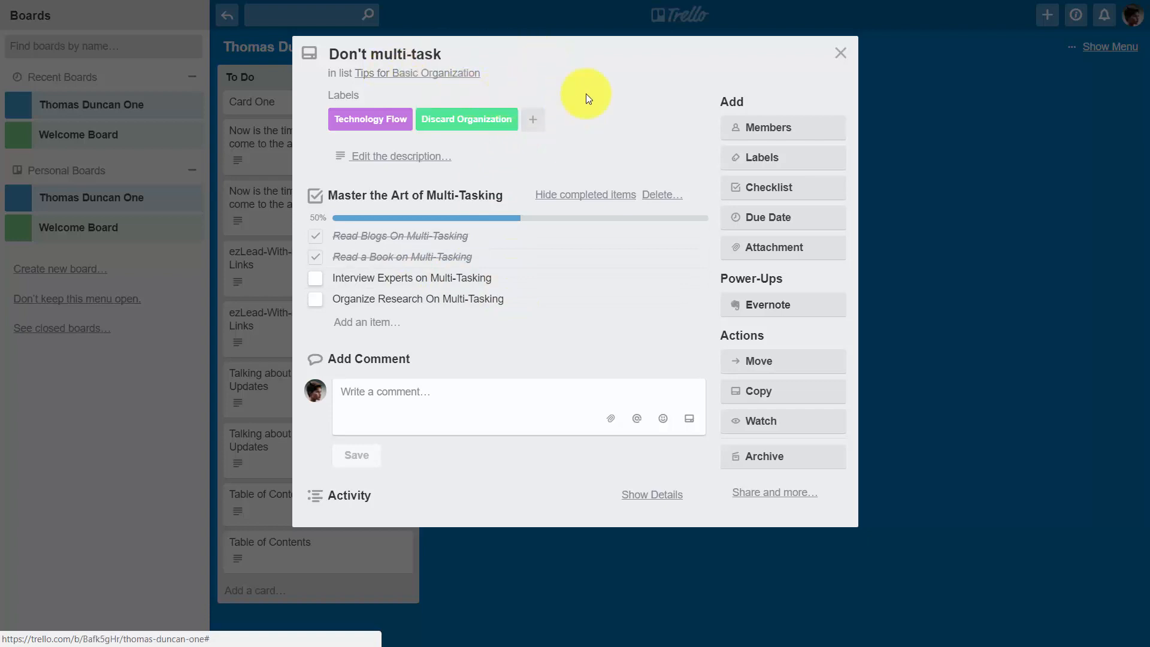
left_click(315, 276)
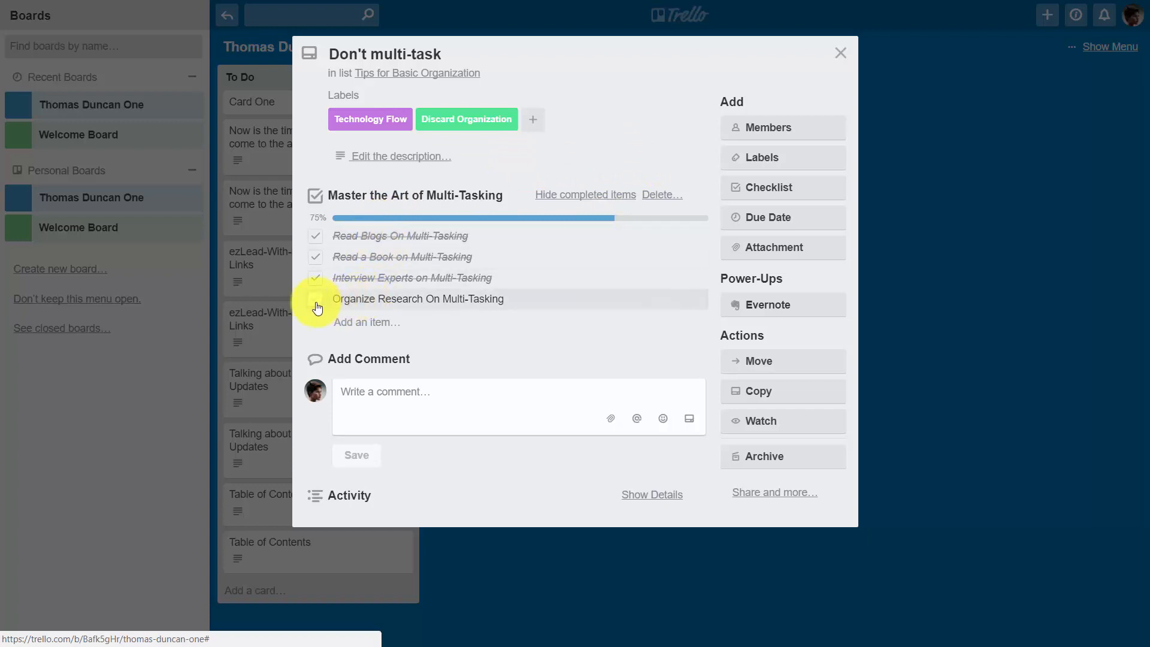
left_click(315, 298)
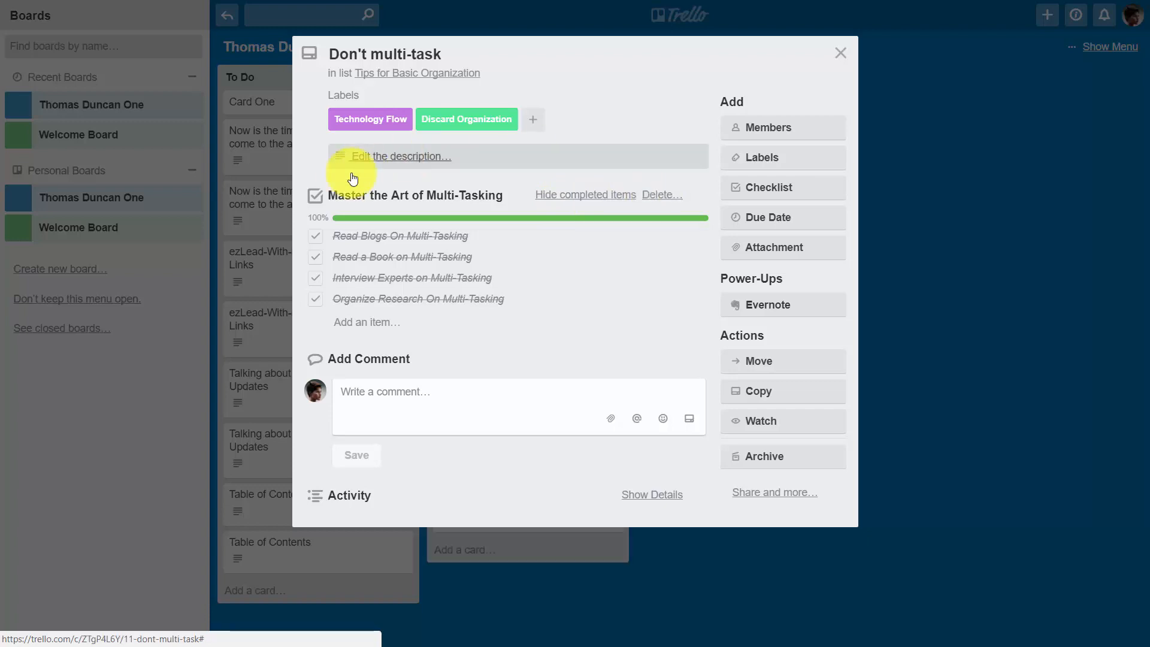
left_click(841, 53)
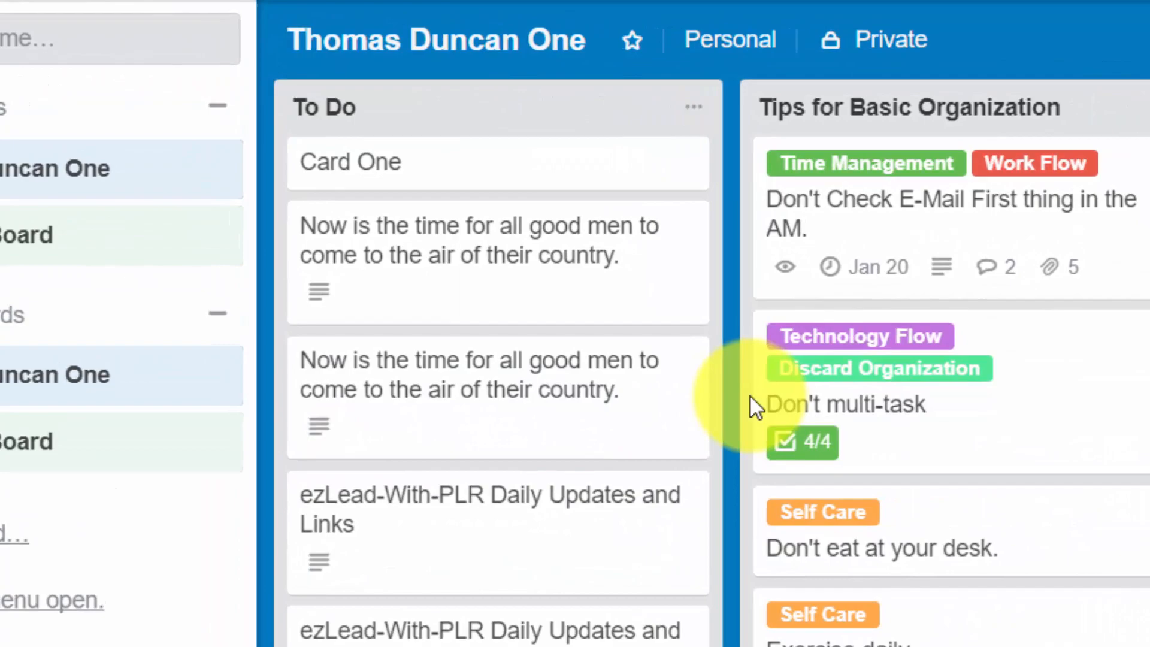
left_click(846, 404)
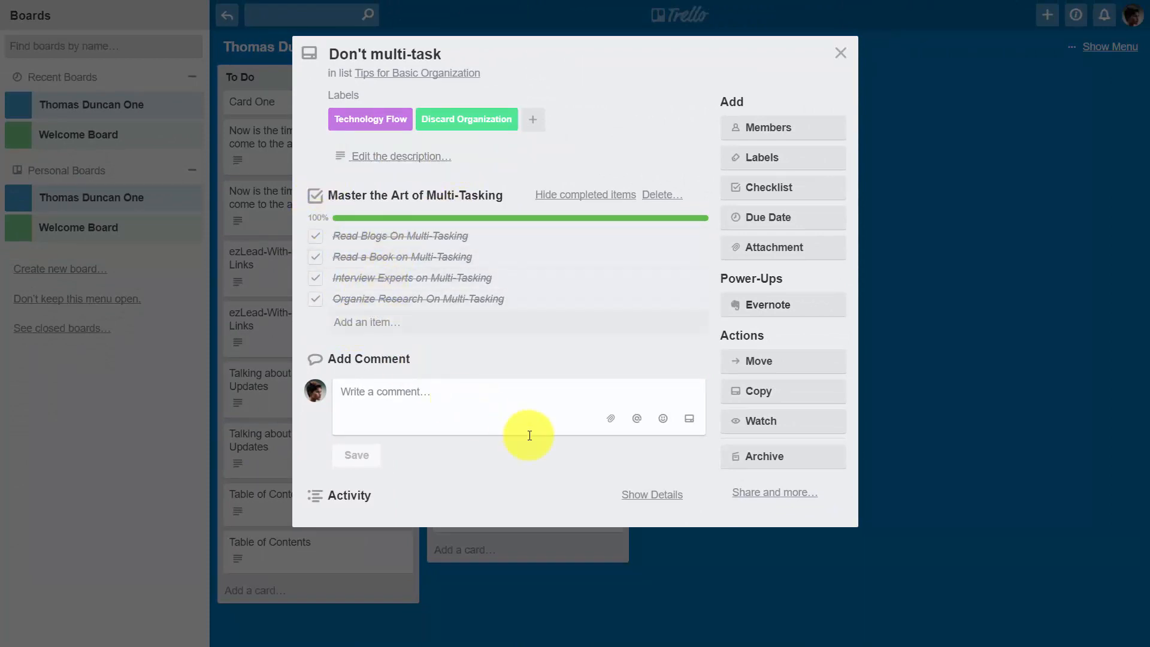
Step: Show the card's full activity history listing each completed checklist item
left_click(652, 495)
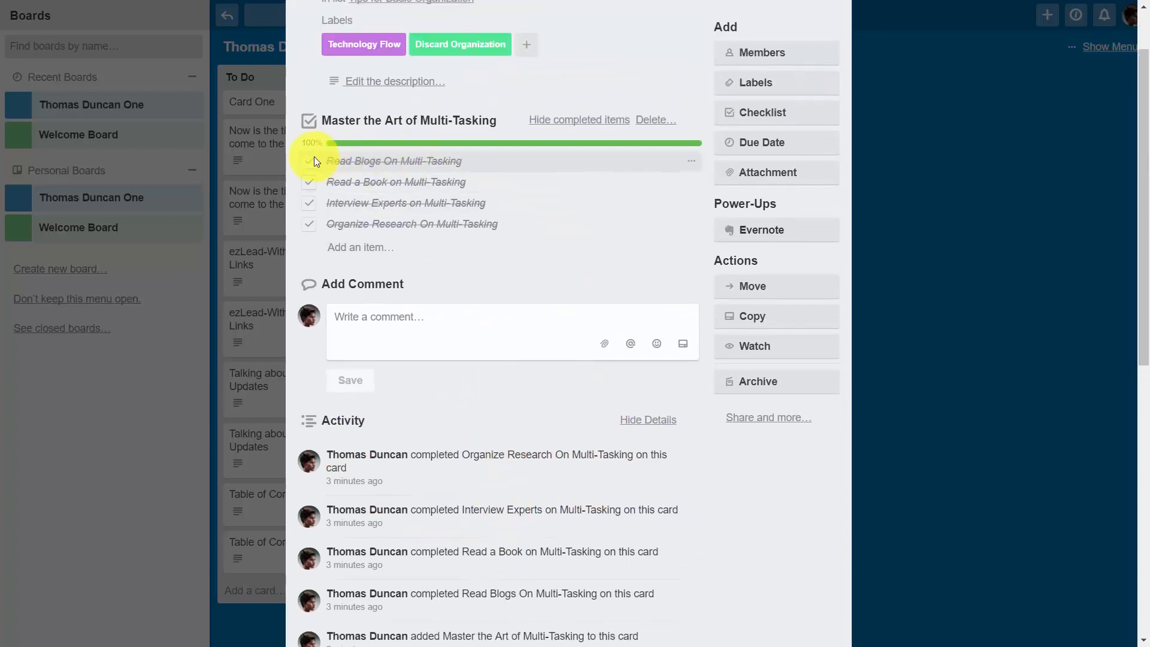
scroll("down", 3)
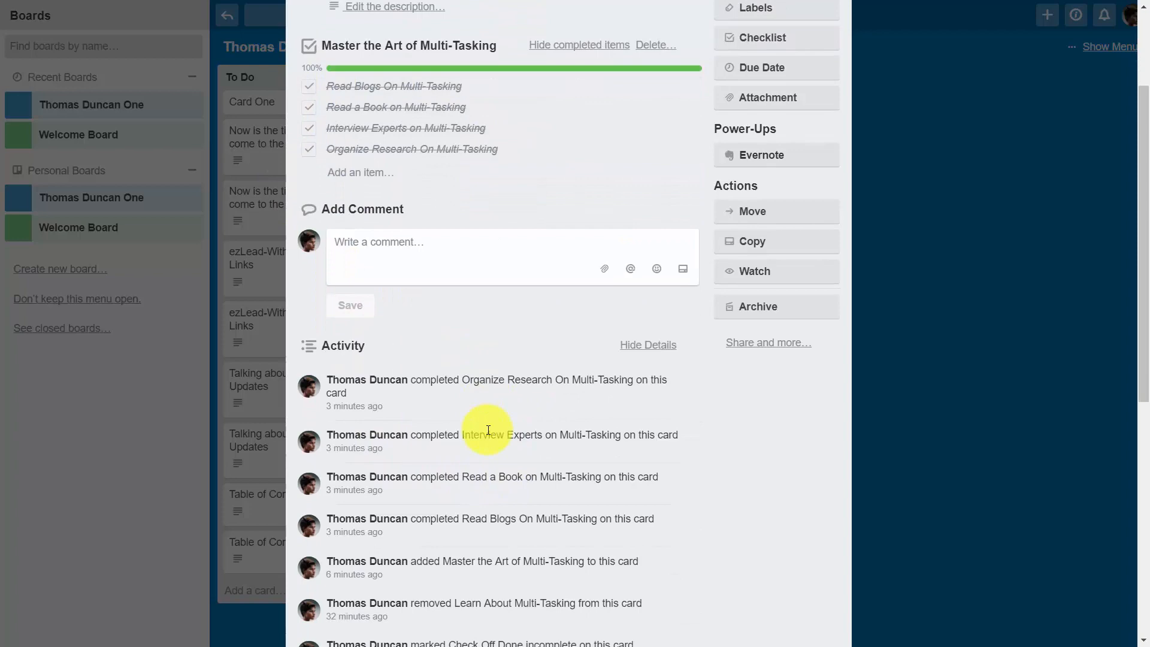
scroll("down", 3)
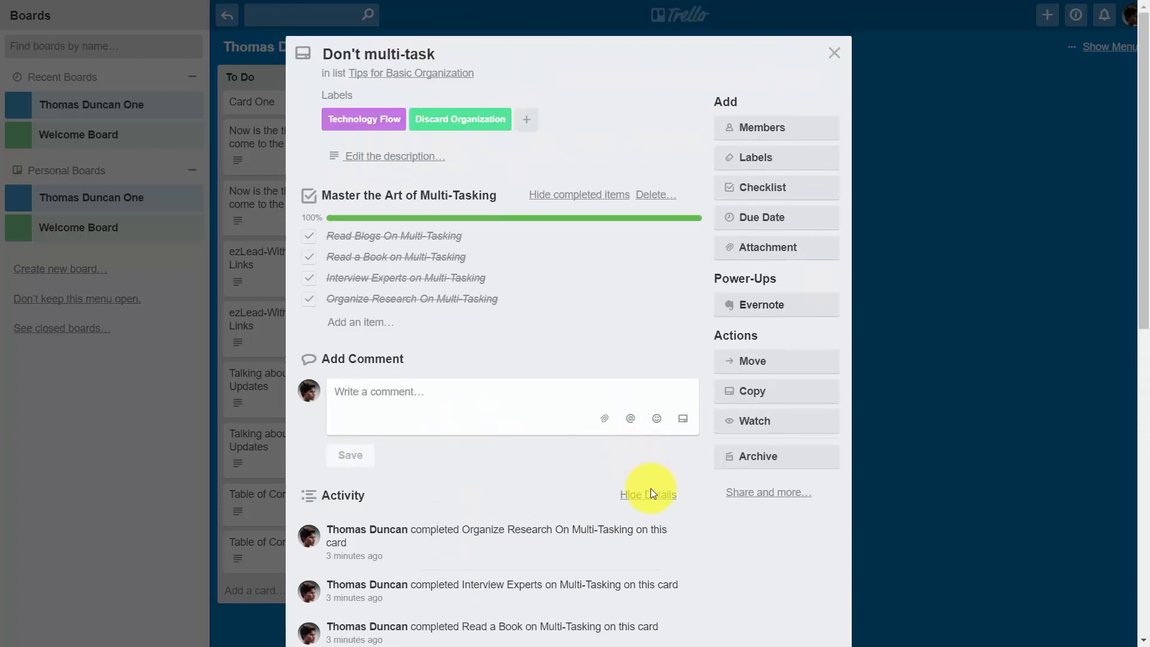
Step: Hide the activity details and close the card, leaving its 4/4 badge on the board
left_click(647, 494)
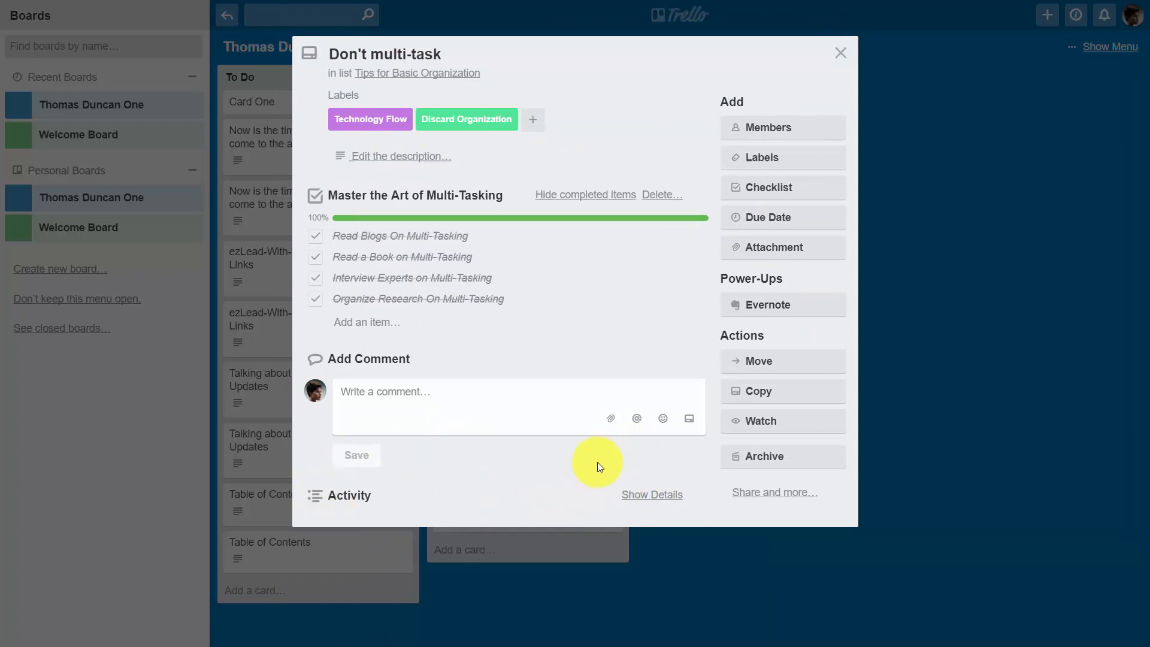
mouse_move(422, 493)
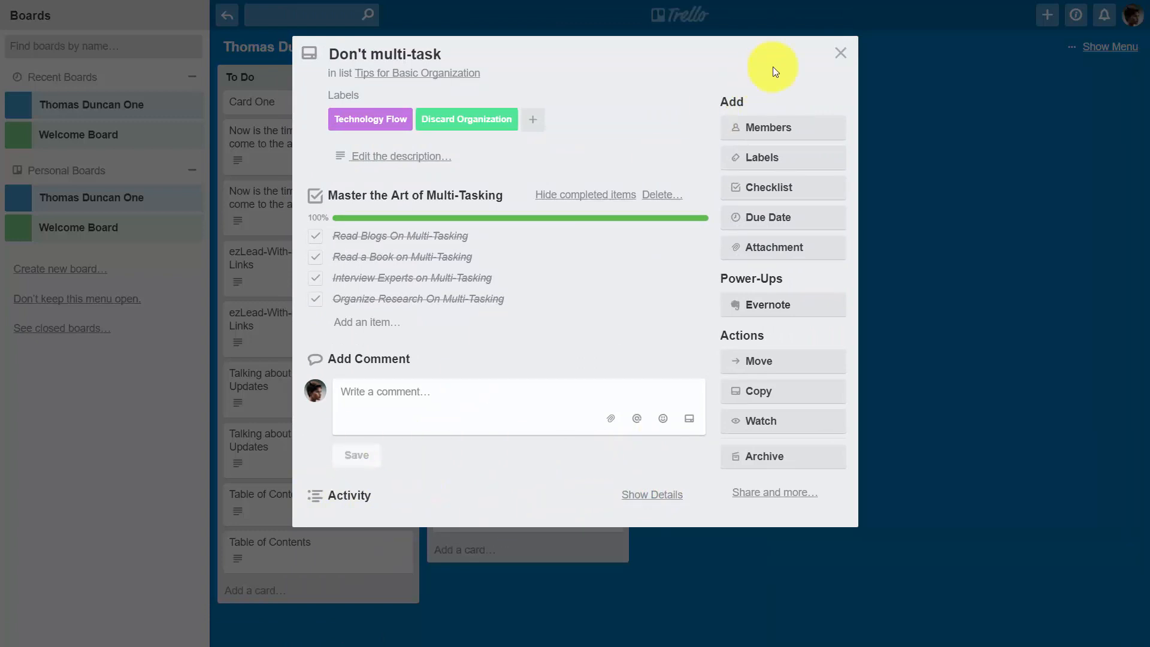
left_click(842, 53)
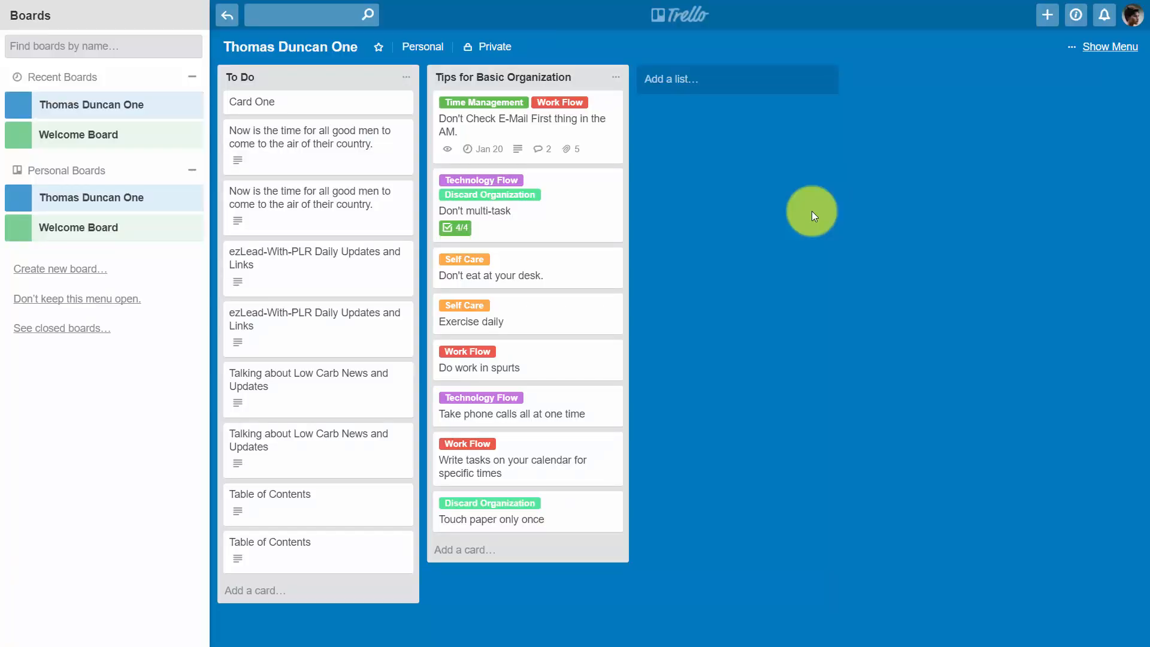